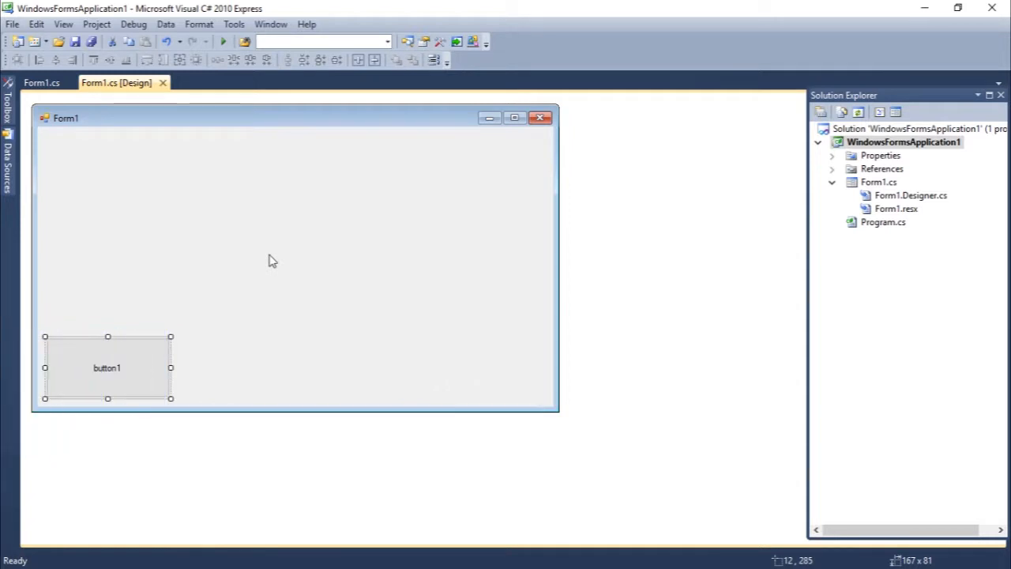
pyautogui.moveTo(266, 250)
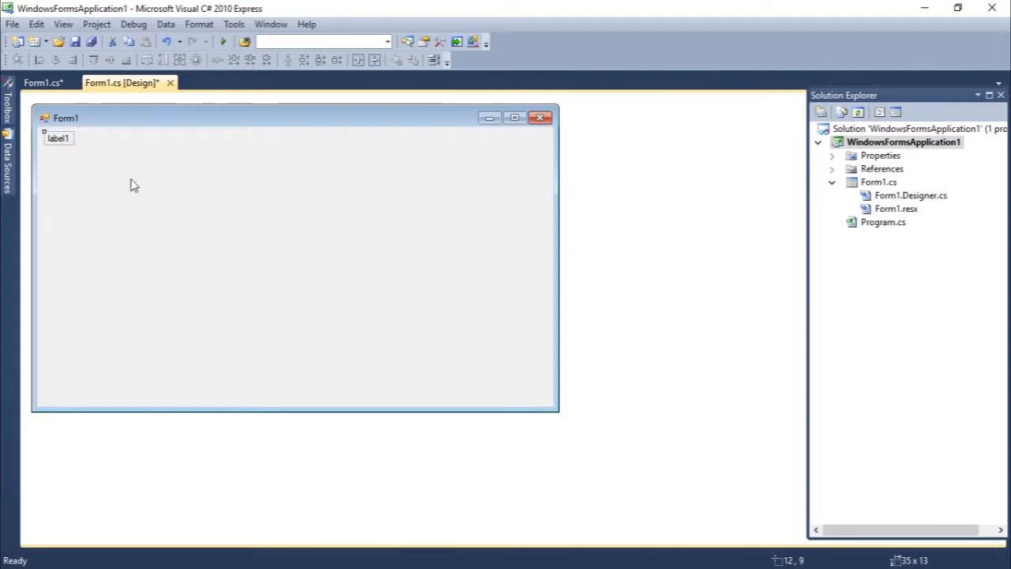
pyautogui.moveTo(341, 206)
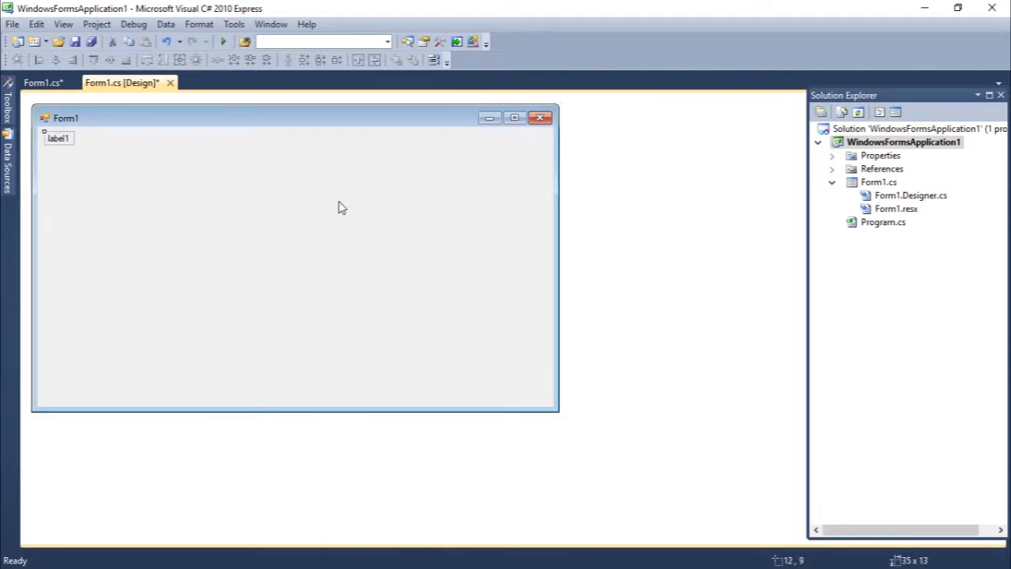
# Show label1's properties in the Properties window beside the form designer
pyautogui.rightClick(341, 207)
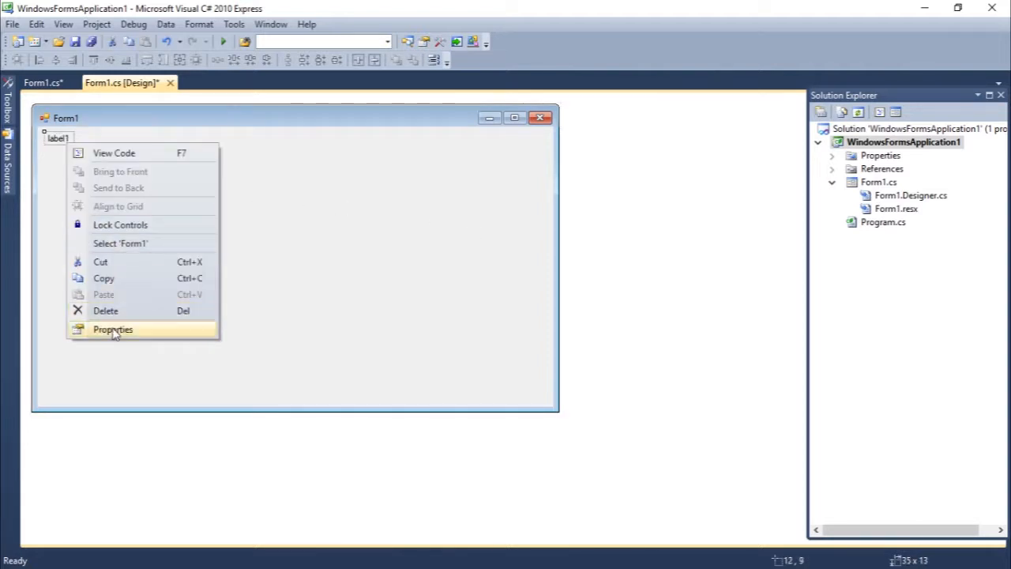
pyautogui.click(112, 331)
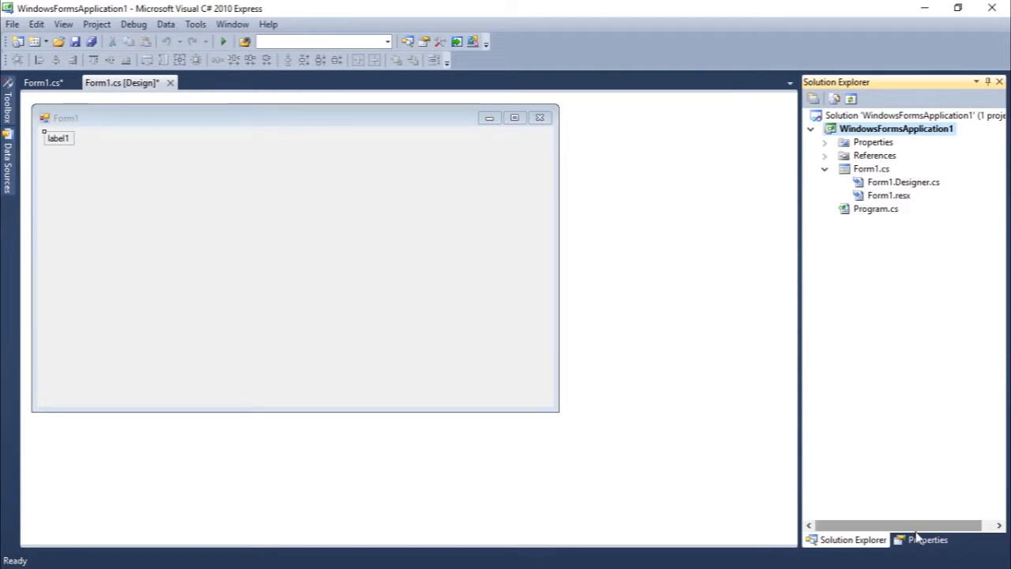
pyautogui.click(922, 540)
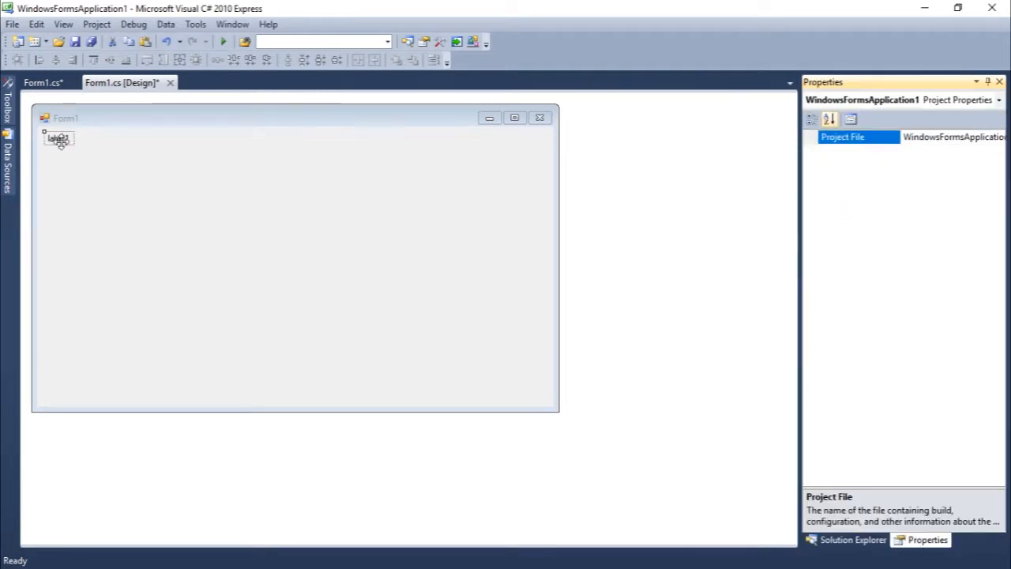
pyautogui.click(57, 139)
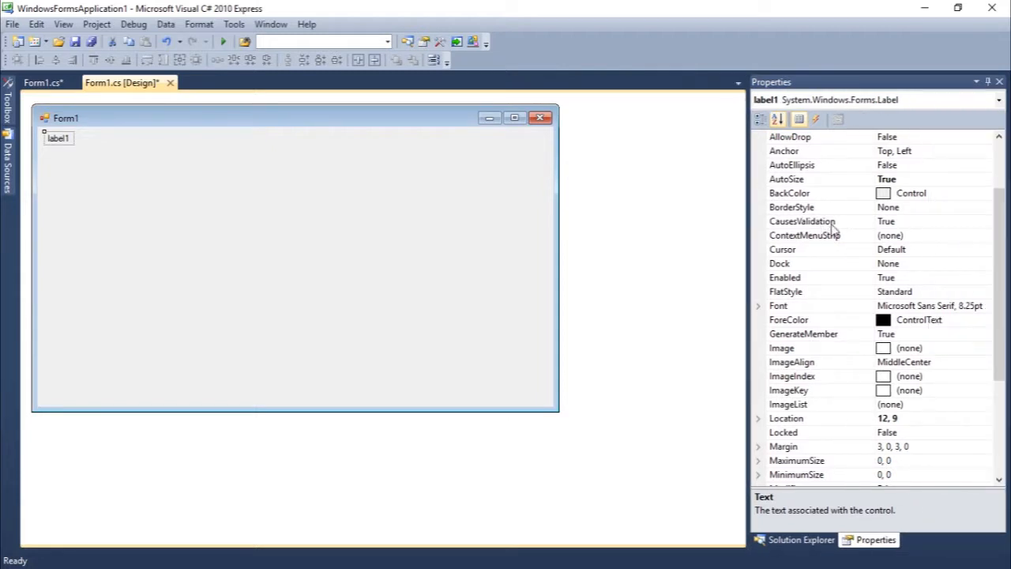
pyautogui.moveTo(509, 243)
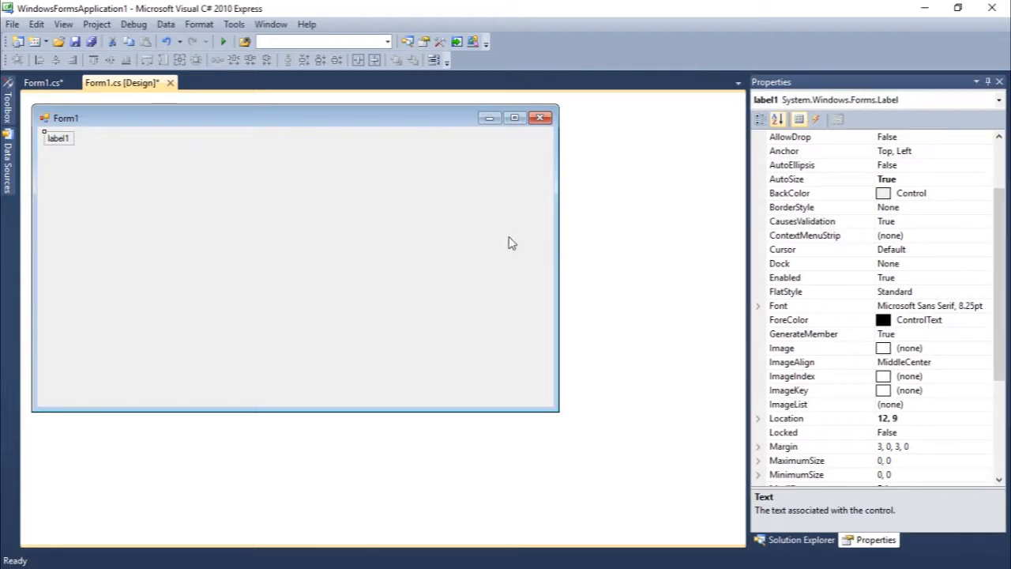
pyautogui.moveTo(386, 235)
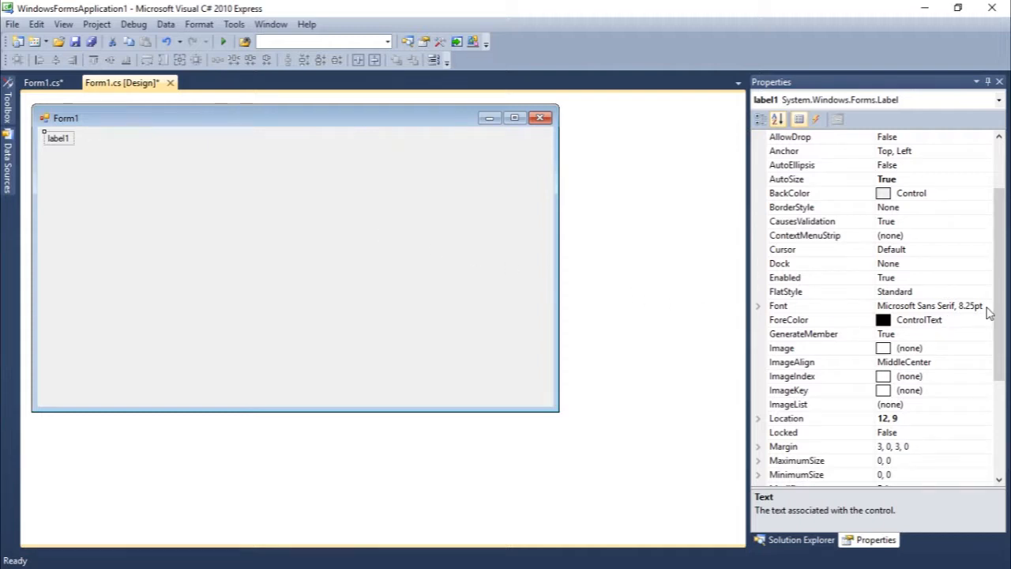
# Enlarge label1's font to Microsoft Sans Serif 15.75pt via the Font dialog
pyautogui.click(982, 303)
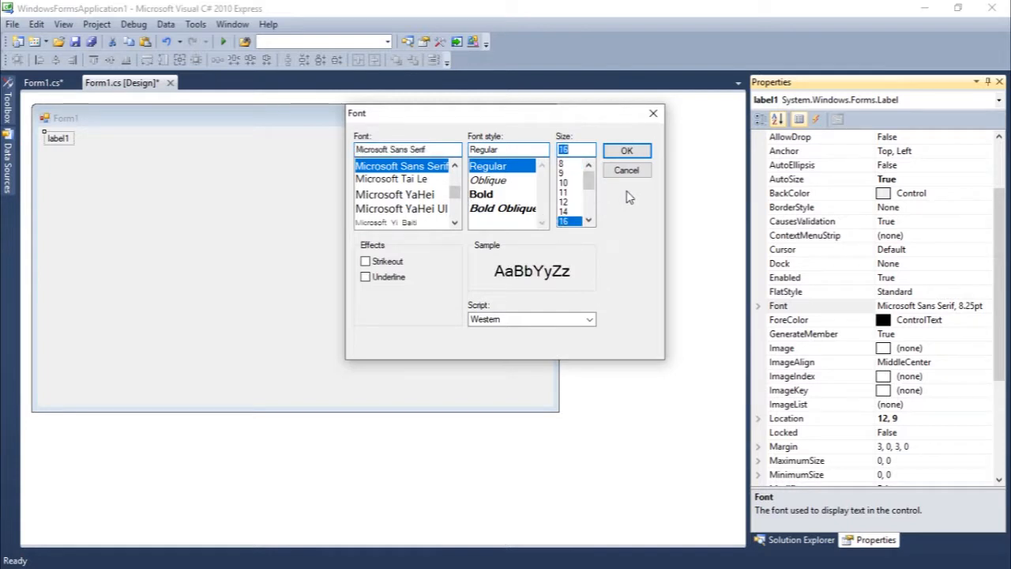
pyautogui.click(627, 150)
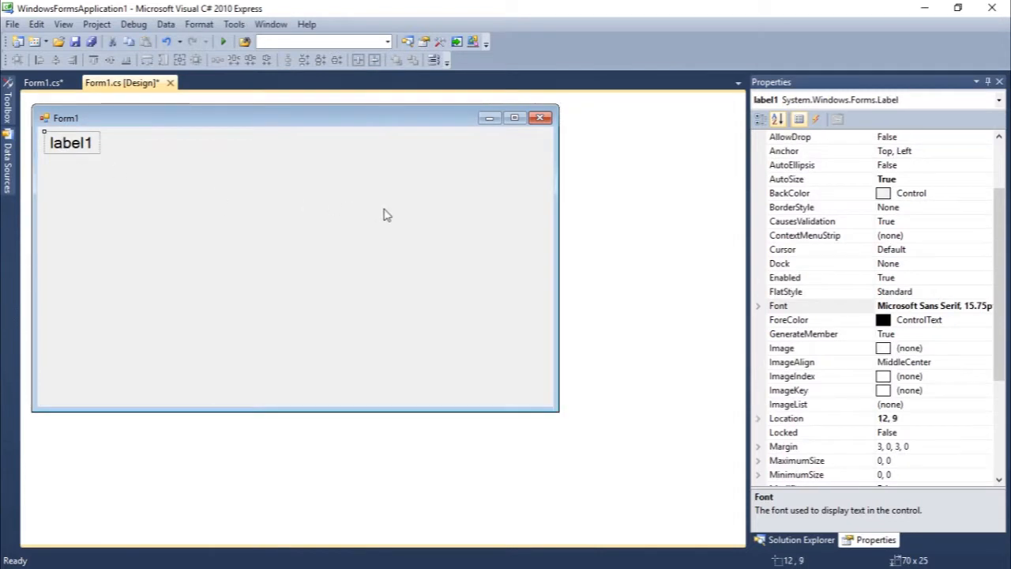
# Generate label1_Click, delete the old button1_Click handler and leave label1_Click empty
pyautogui.doubleClick(69, 142)
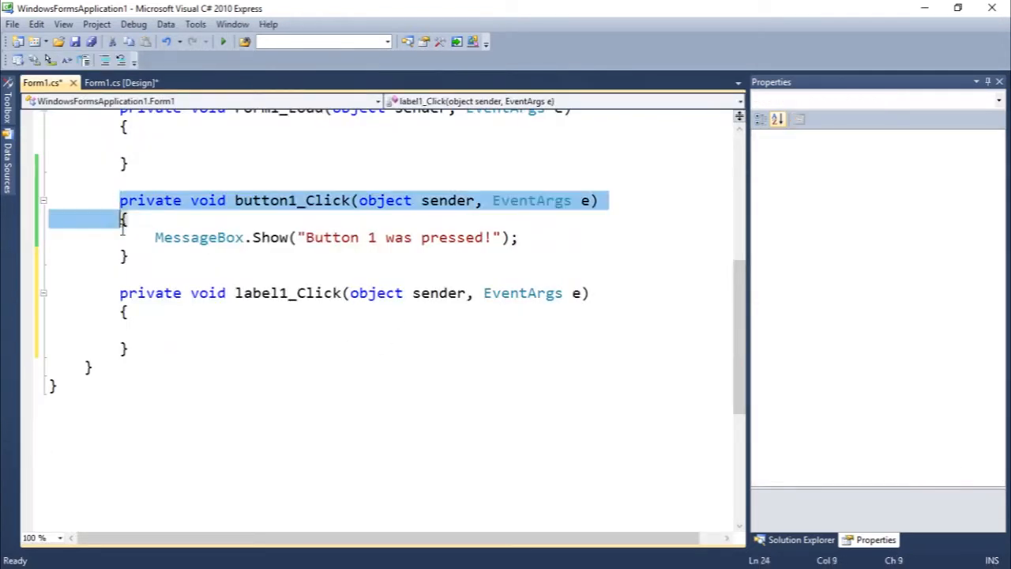
pyautogui.press('Delete')
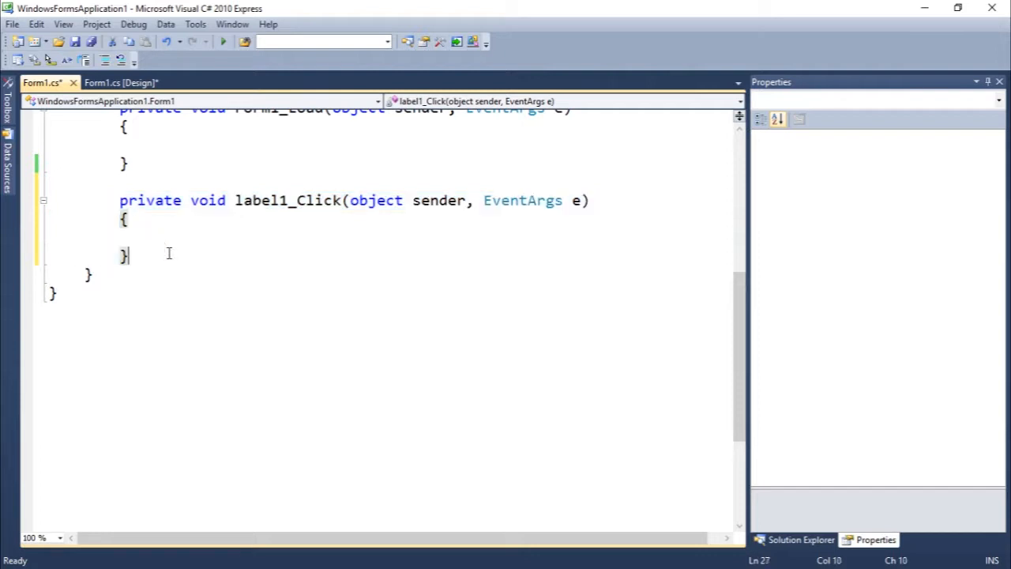
pyautogui.moveTo(120, 199); pyautogui.dragTo(130, 255)
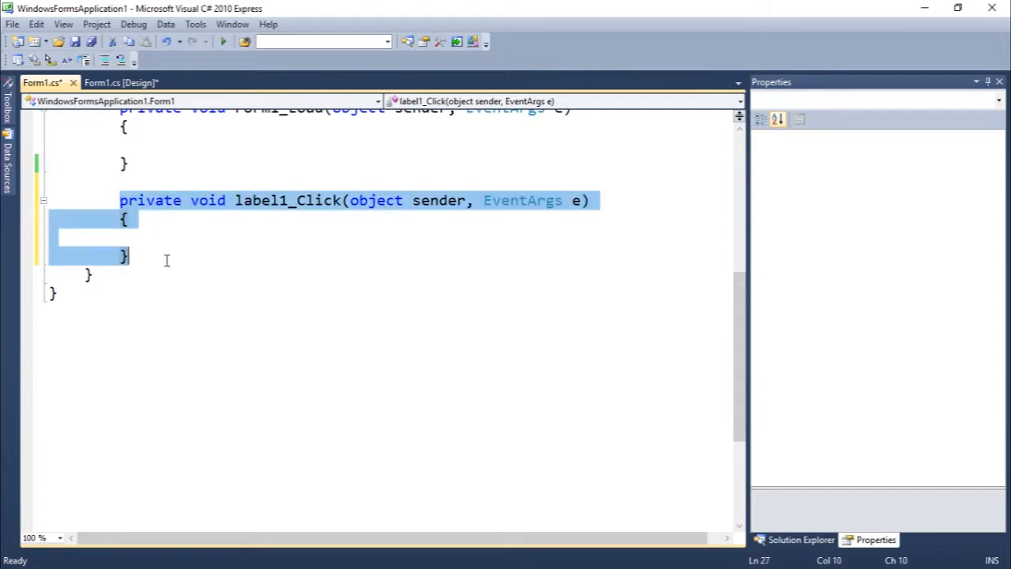
pyautogui.click(166, 237)
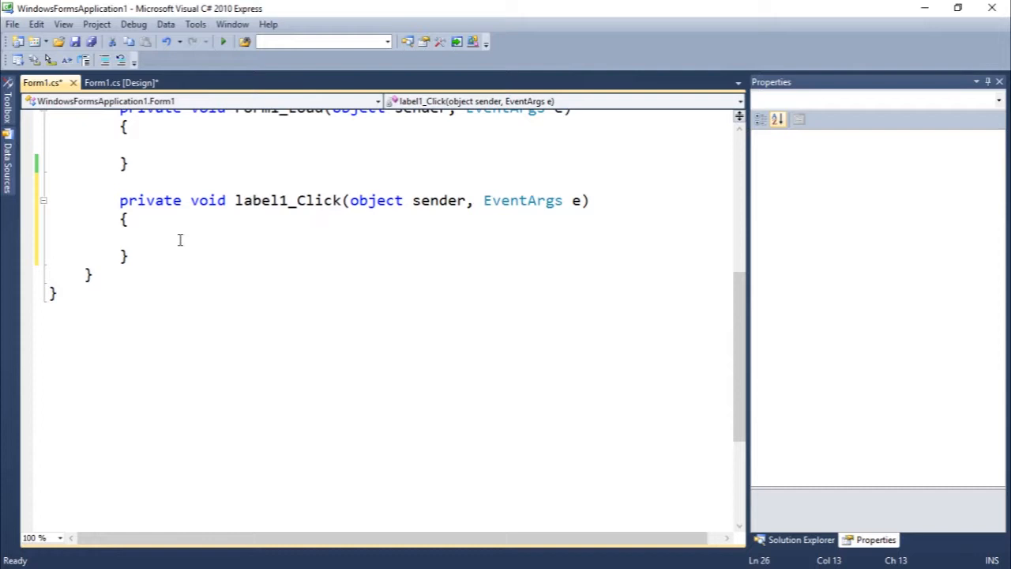
pyautogui.moveTo(209, 273)
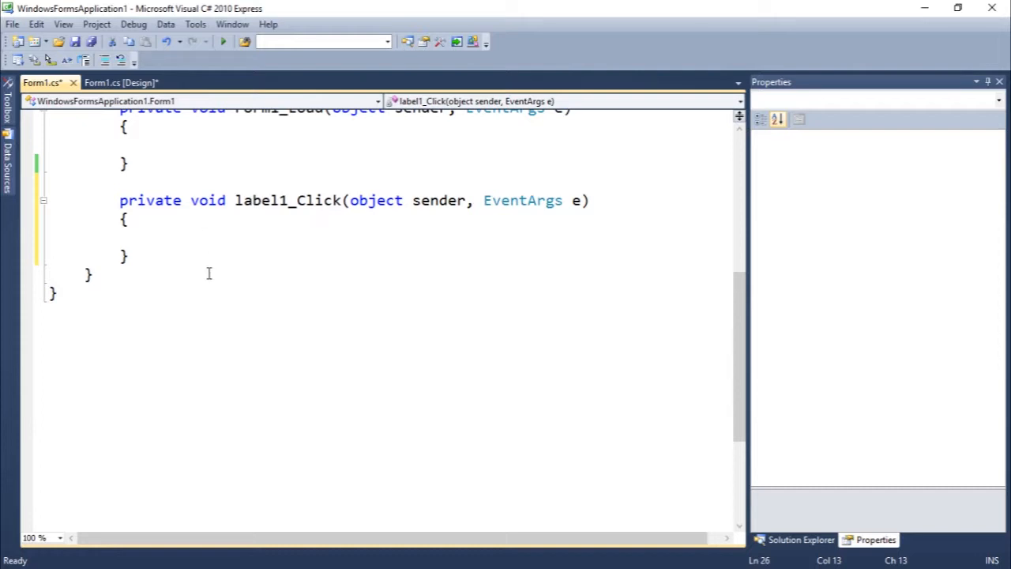
pyautogui.moveTo(393, 284)
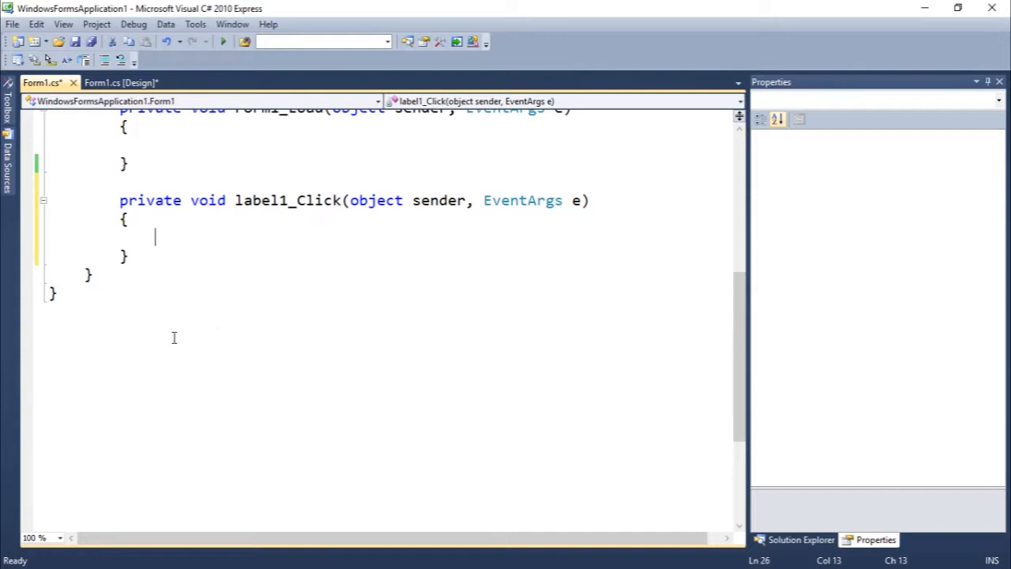
pyautogui.moveTo(238, 362)
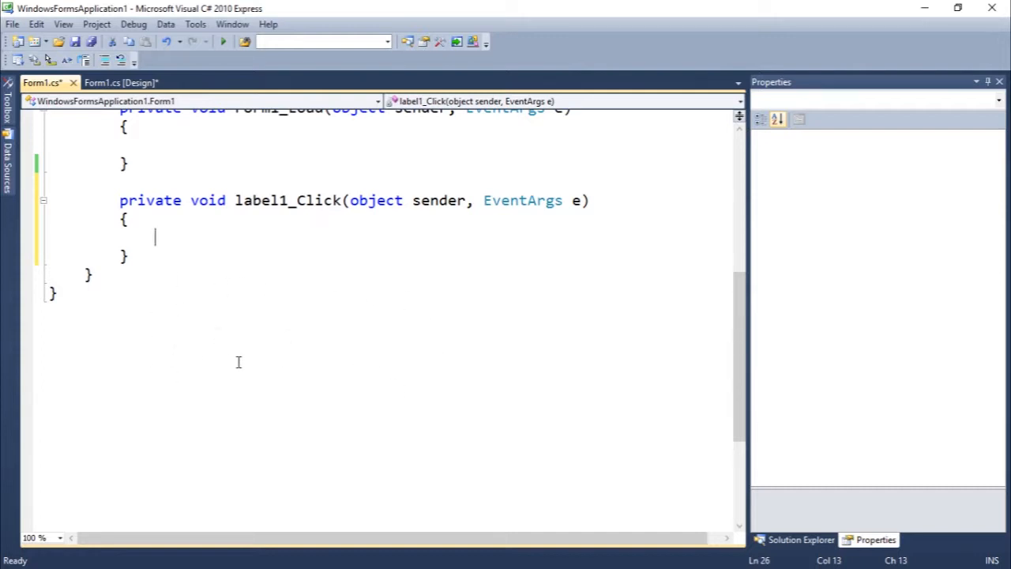
pyautogui.moveTo(265, 369)
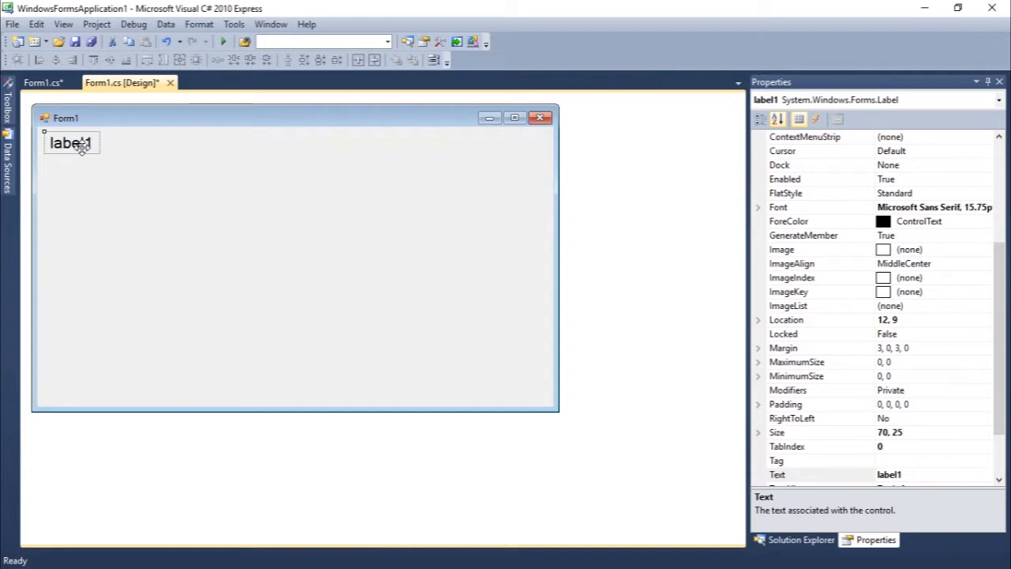
# Replace label1's Text property value, starting the new caption 'Fi'
pyautogui.doubleClick(70, 143)
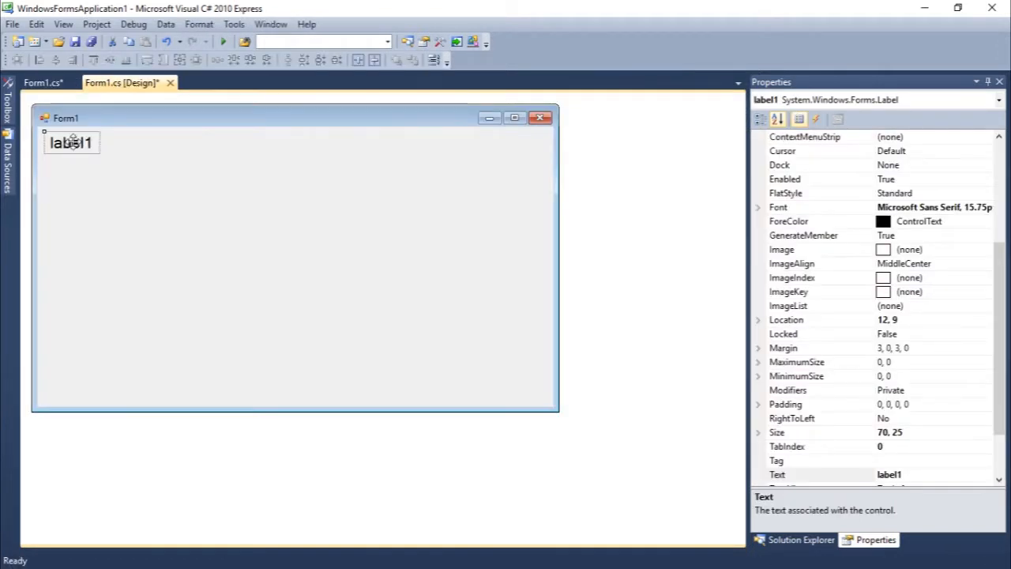
pyautogui.scroll(-3)
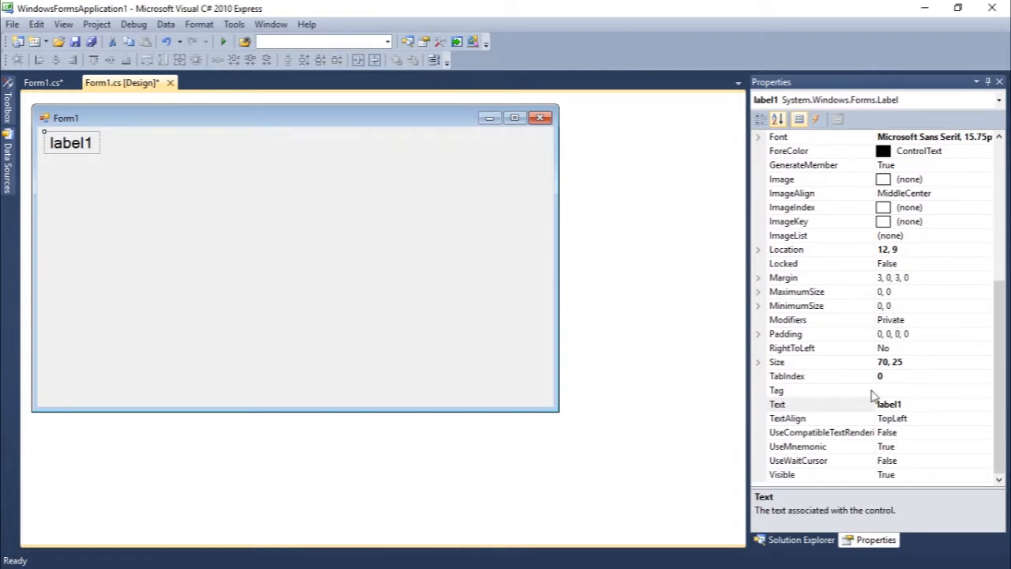
pyautogui.moveTo(834, 411)
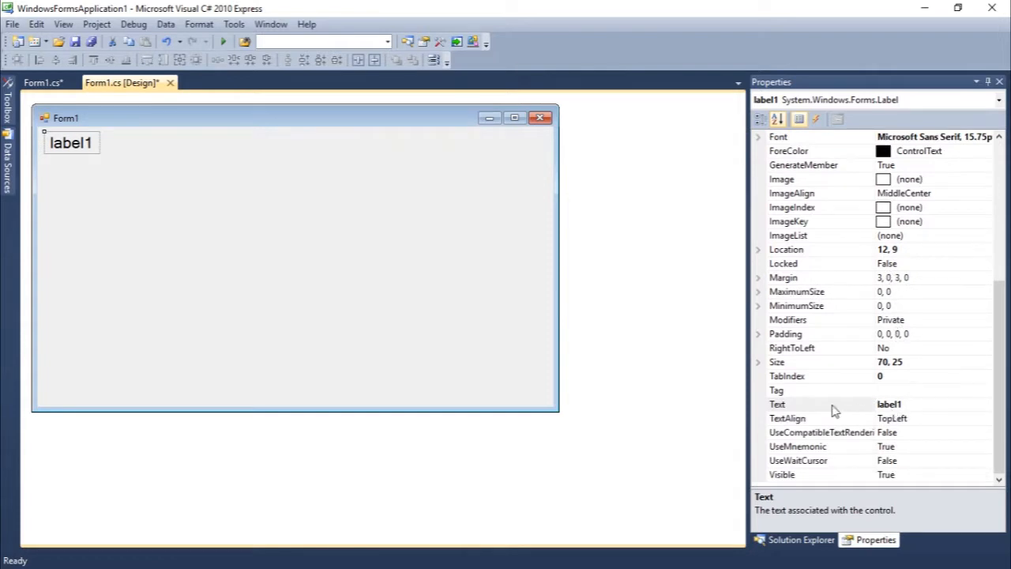
pyautogui.click(916, 404)
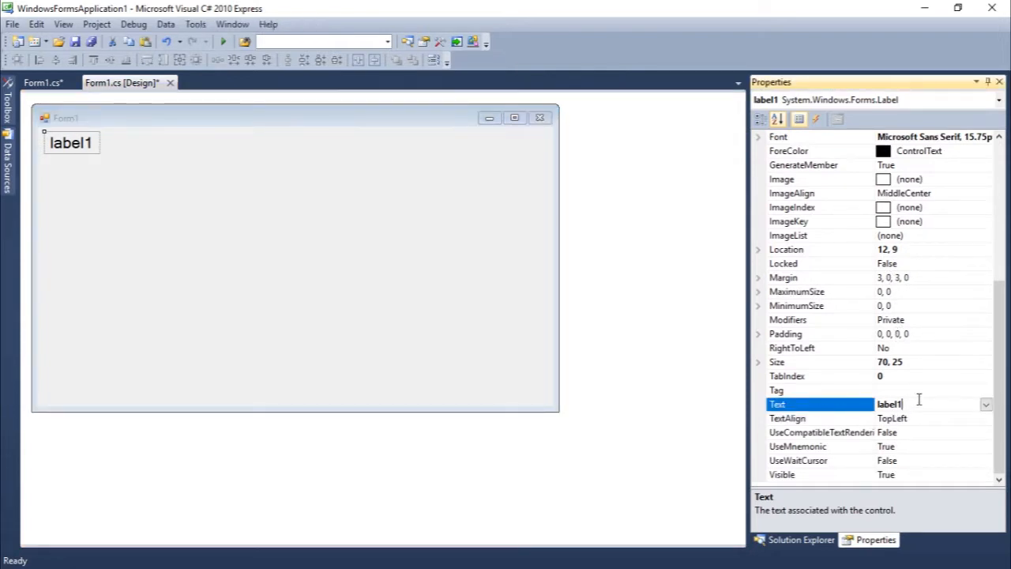
pyautogui.doubleClick(889, 404)
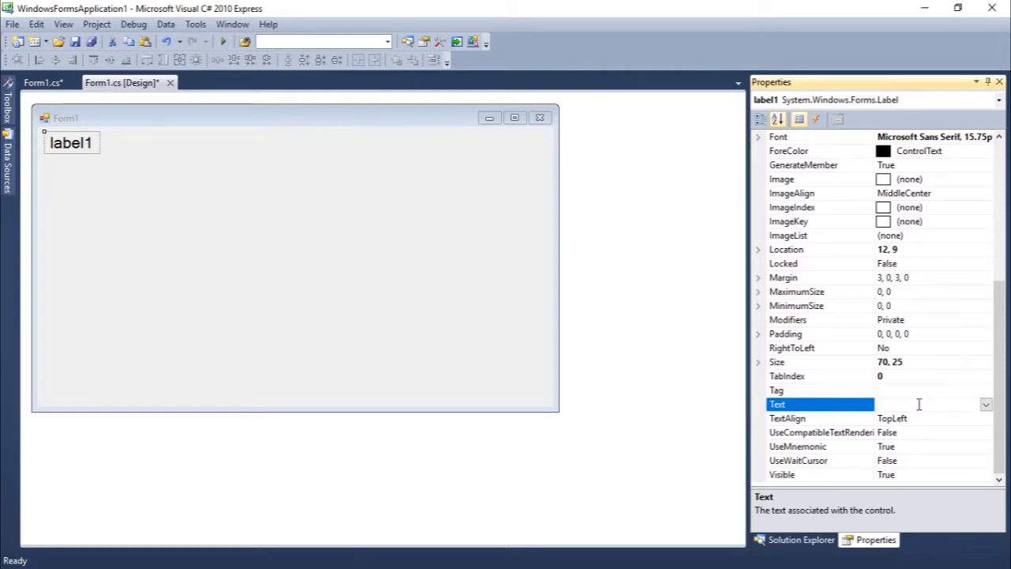
pyautogui.write('Fi')
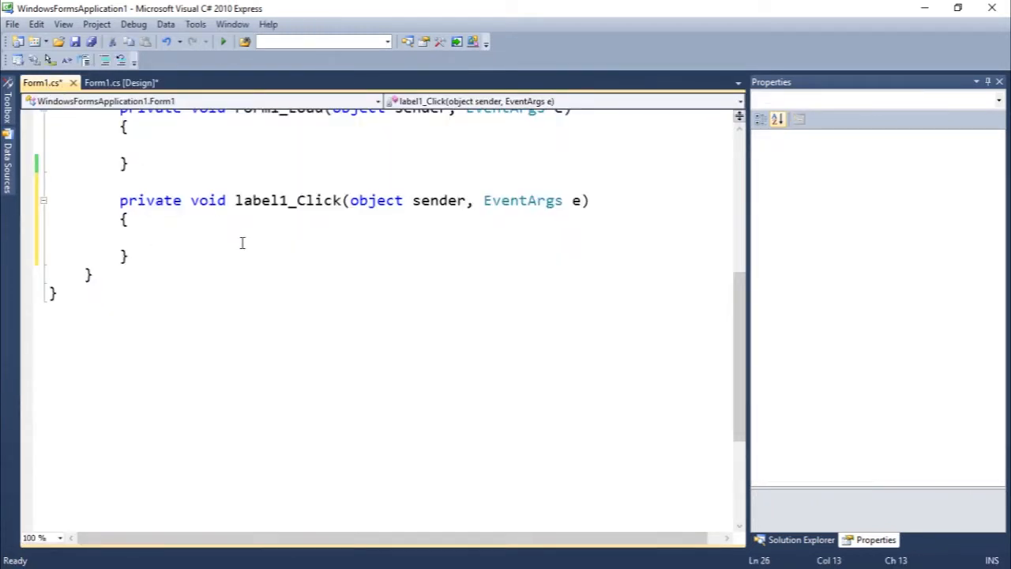
# Finish the caption so label1 reads 'Field:' and select the form itself
pyautogui.write('a')
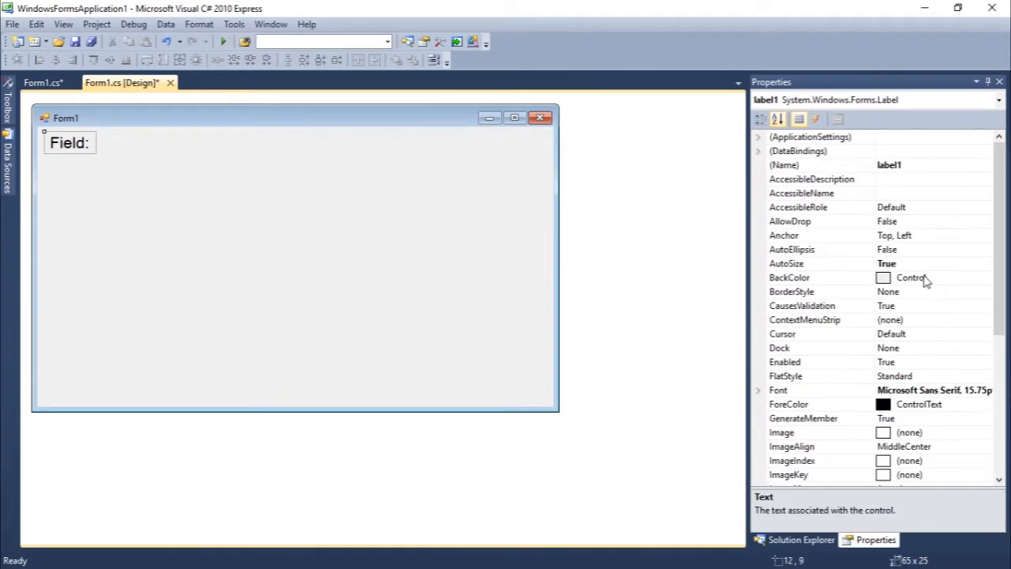
pyautogui.moveTo(919, 167)
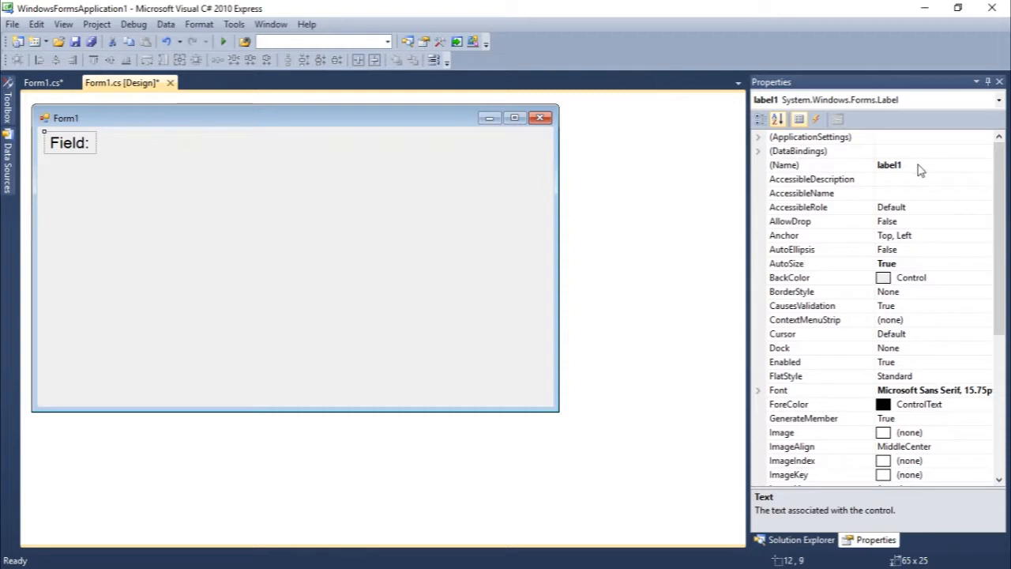
pyautogui.moveTo(913, 158)
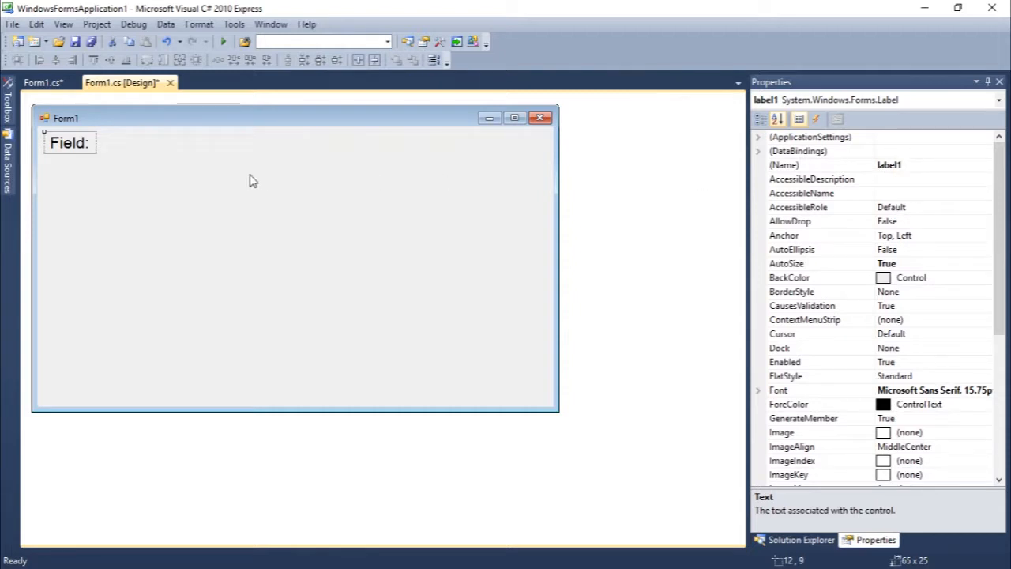
pyautogui.moveTo(208, 183)
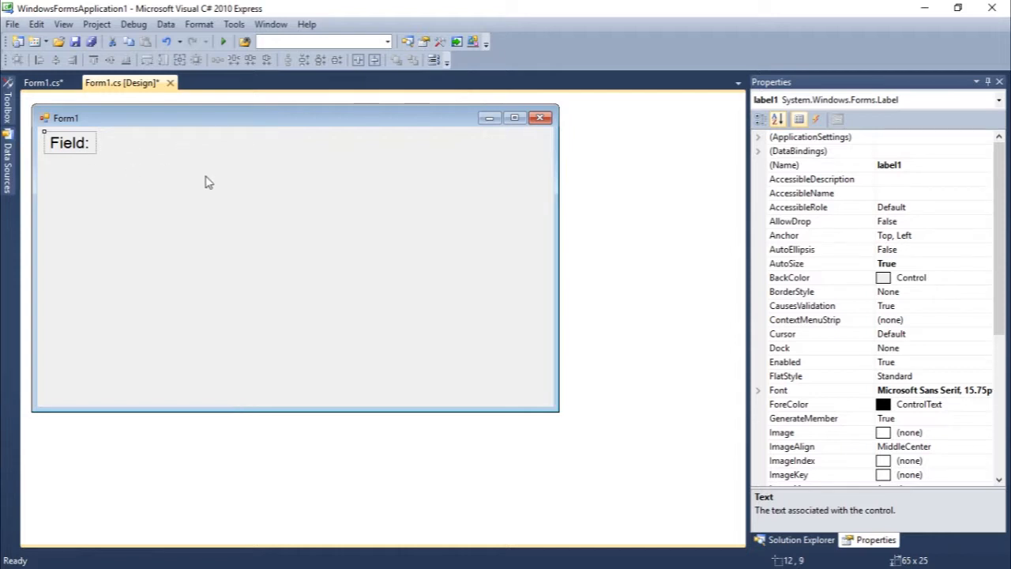
pyautogui.moveTo(237, 195)
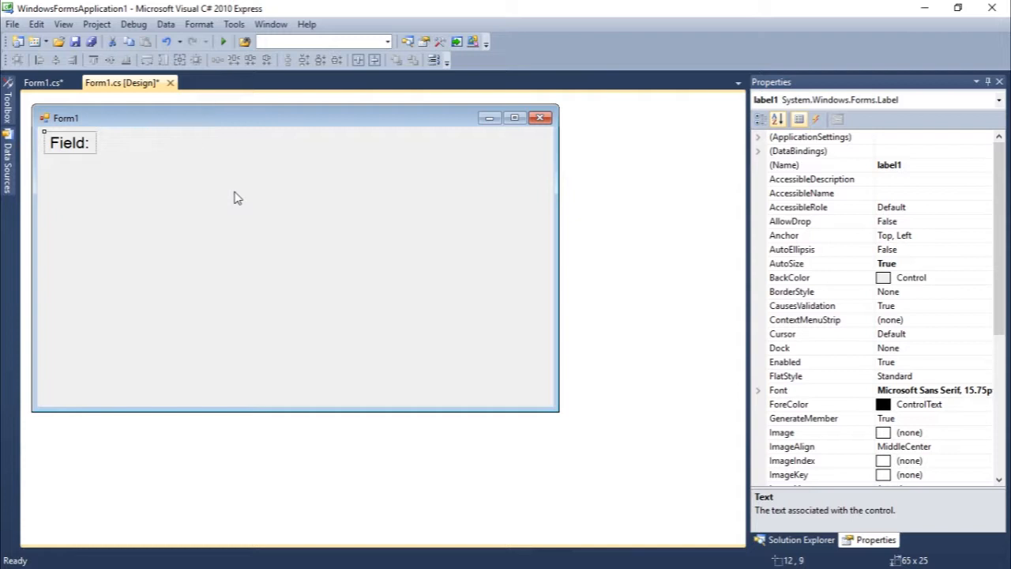
pyautogui.moveTo(347, 233)
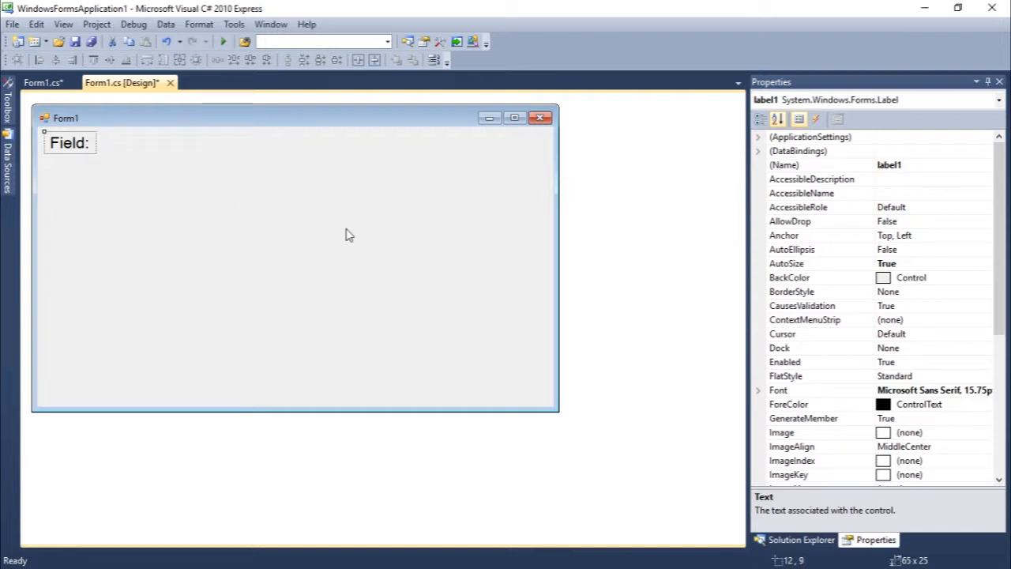
pyautogui.click(291, 227)
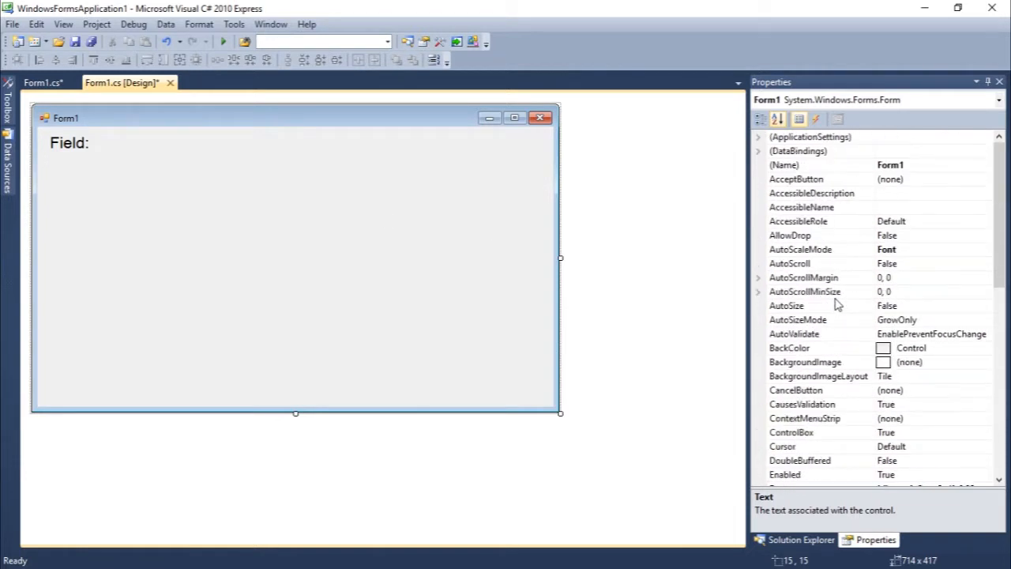
pyautogui.moveTo(662, 284)
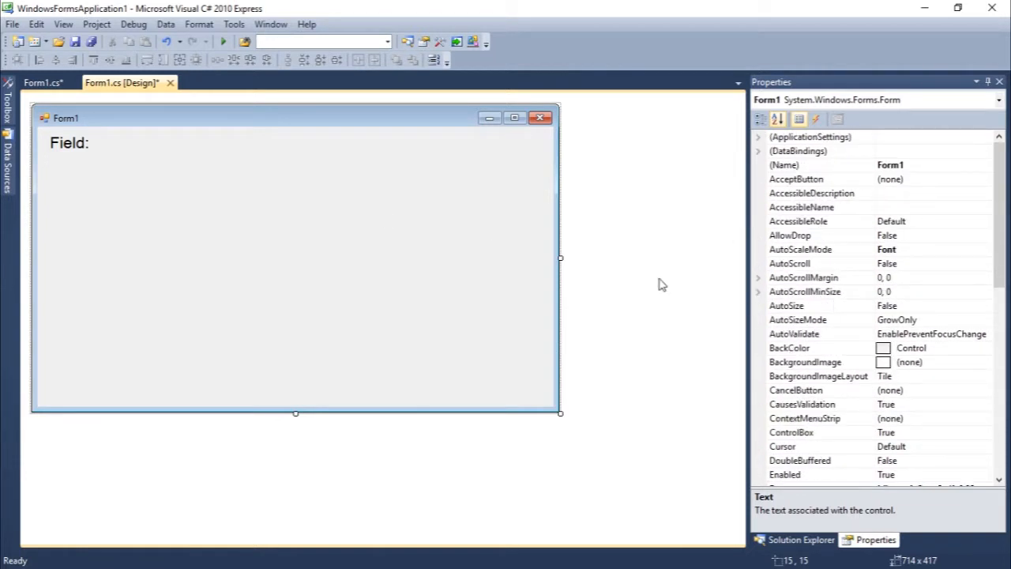
pyautogui.moveTo(108, 164)
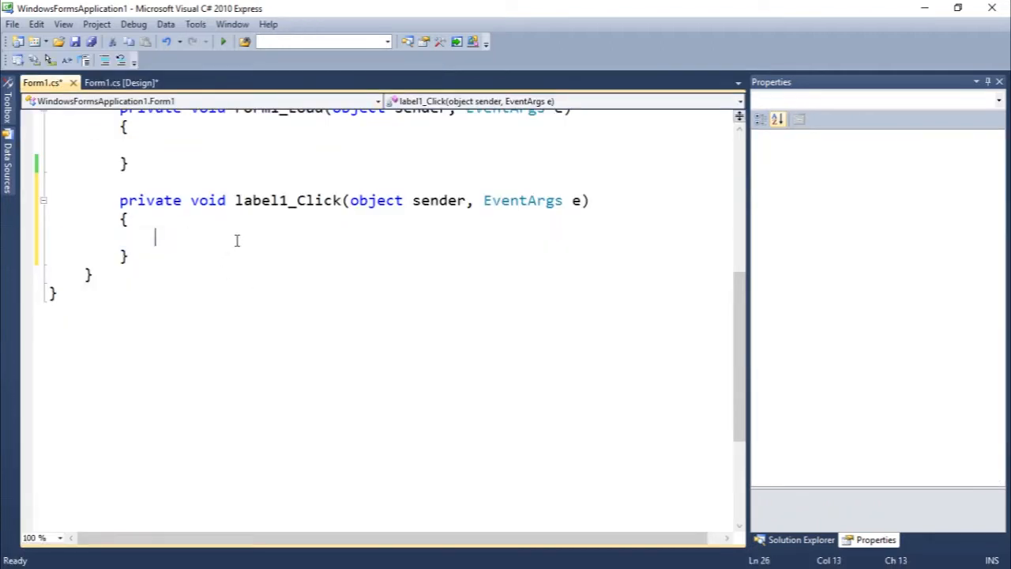
# Write this.label1.Text = "Treat or trick"; inside label1_Click
pyautogui.write('this')
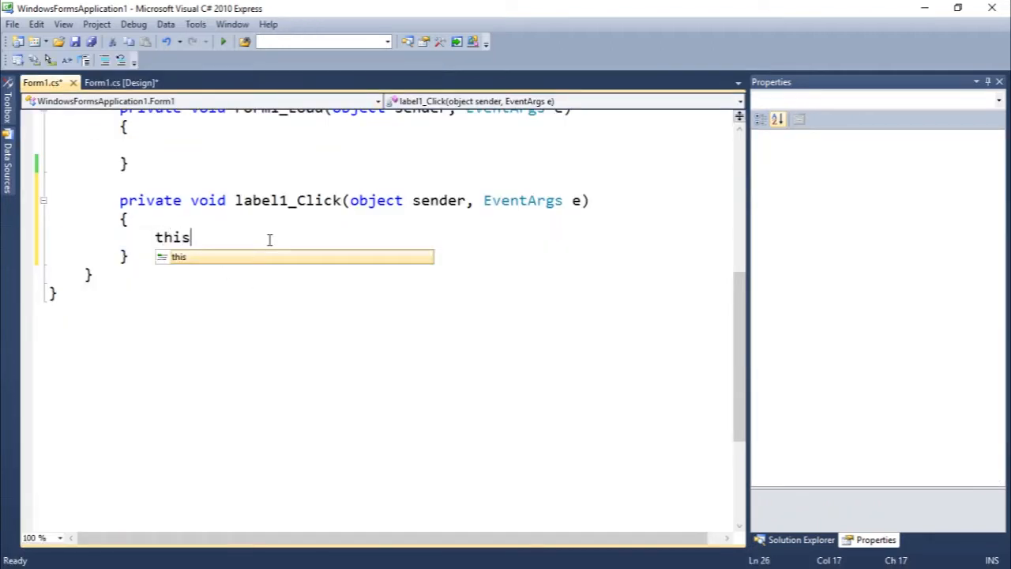
pyautogui.write('.')
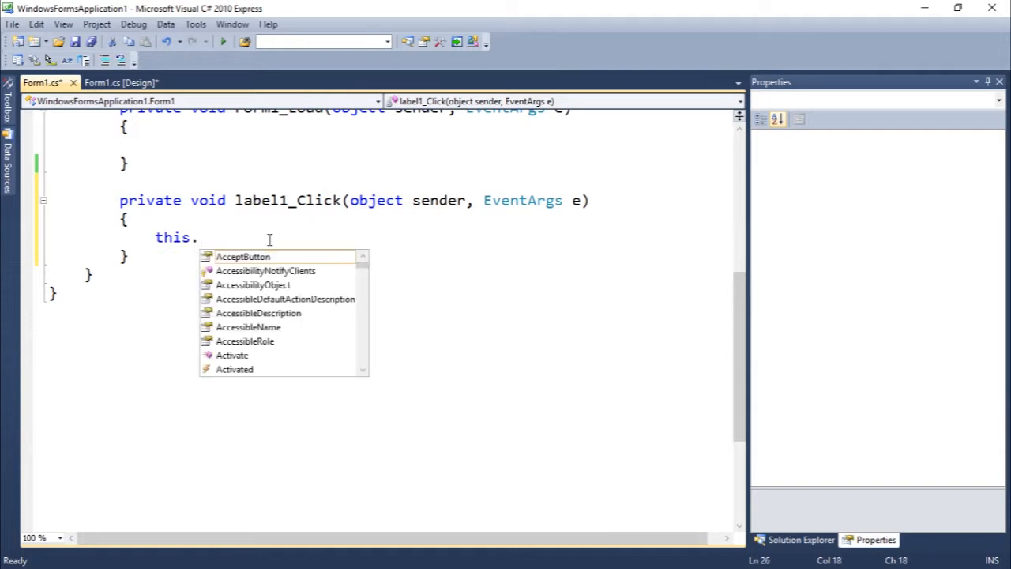
pyautogui.write('label1.te')
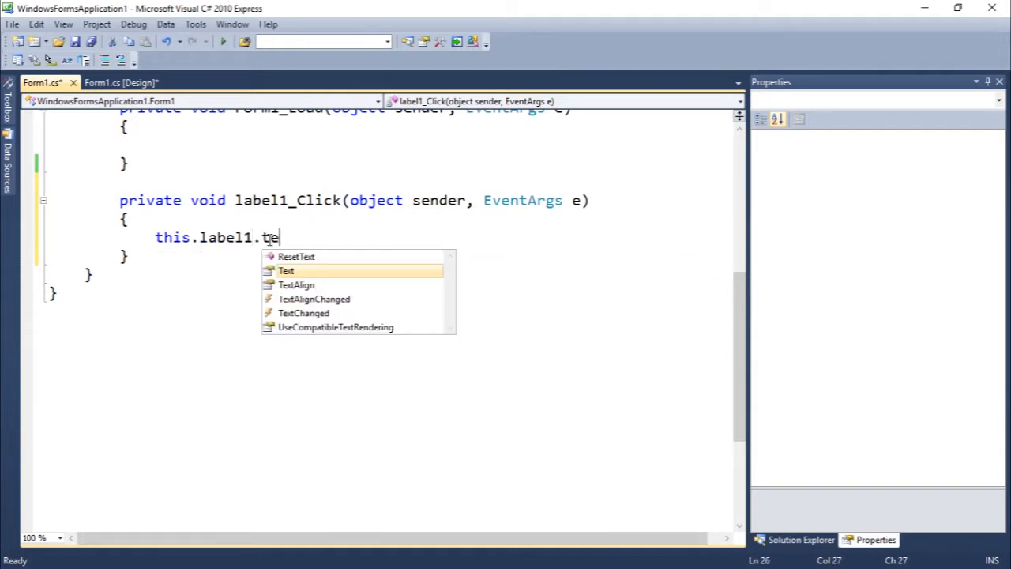
pyautogui.write('xt = "')
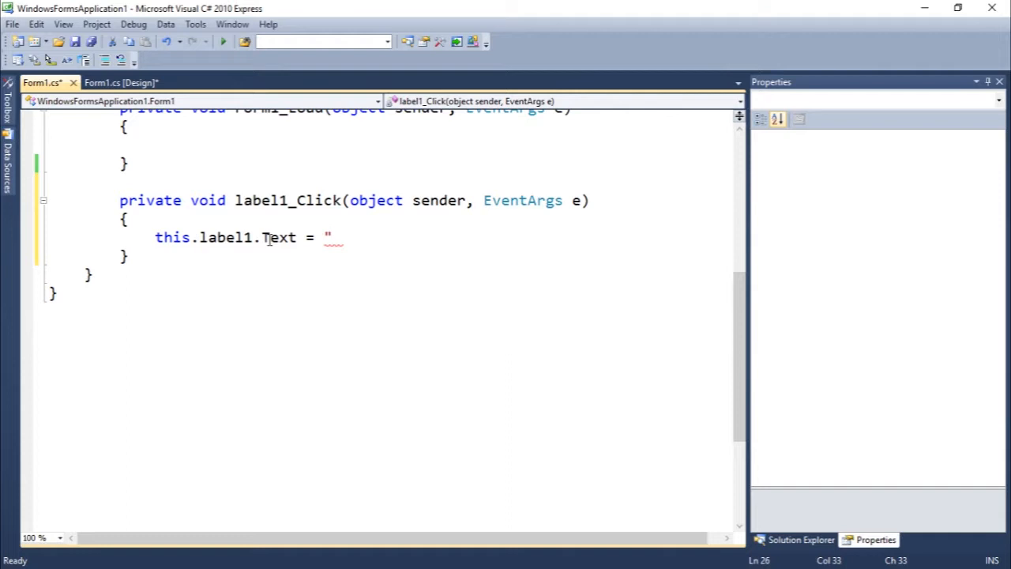
pyautogui.write('Tr')
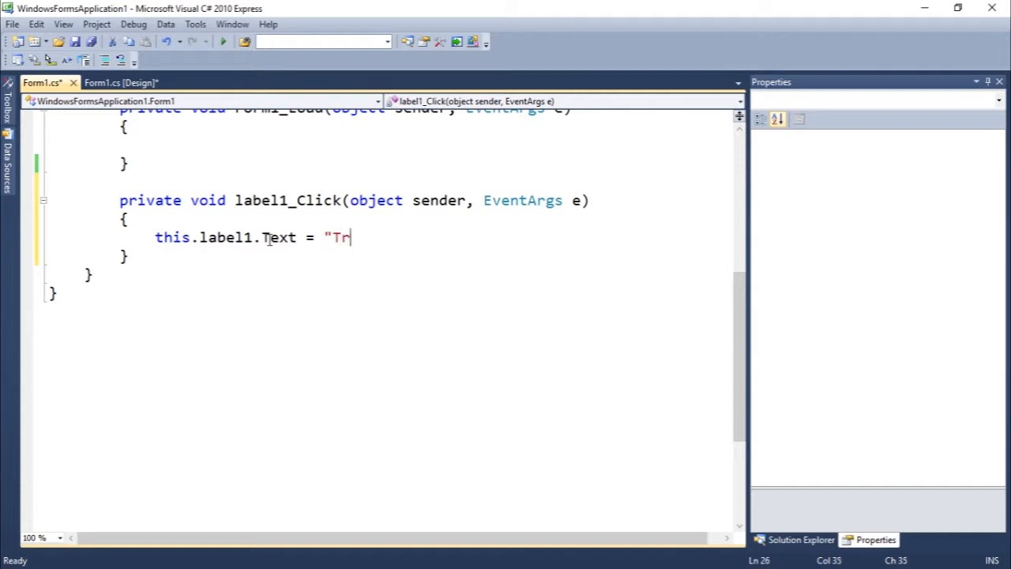
pyautogui.write('ick o')
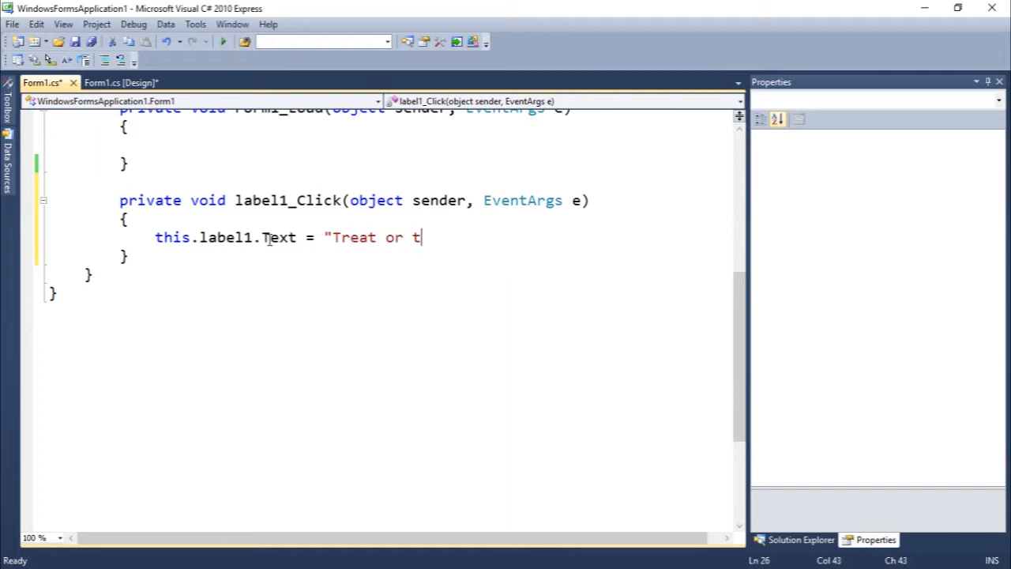
pyautogui.write('rick";')
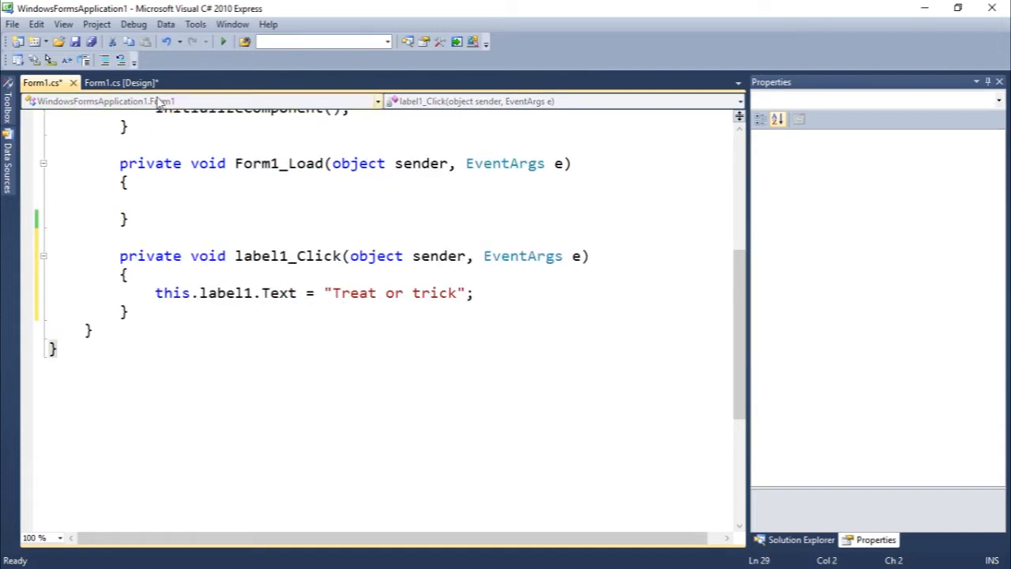
# Run the application and confirm clicking the label shows 'Treat or trick'
pyautogui.click(116, 82)
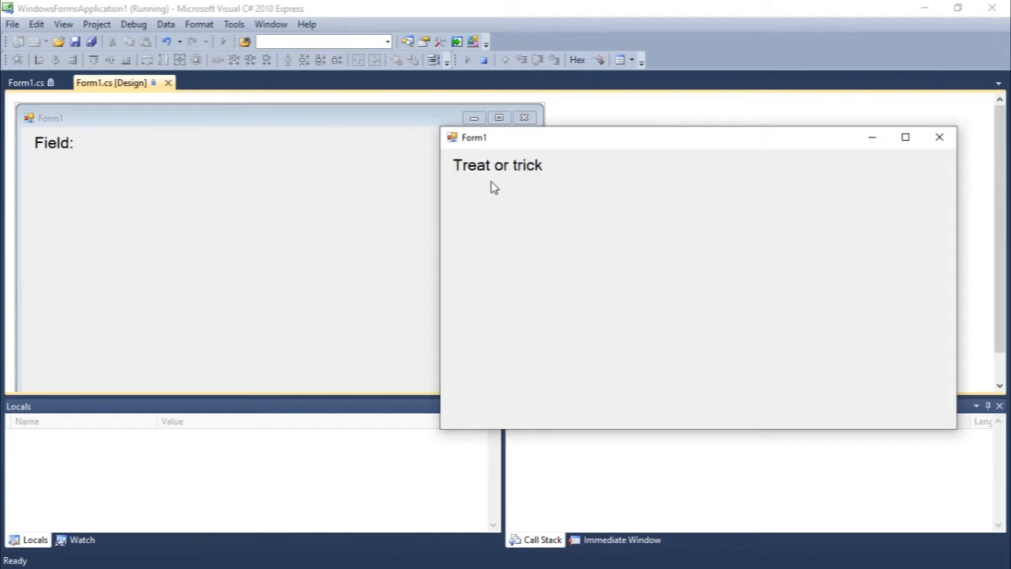
pyautogui.moveTo(477, 182)
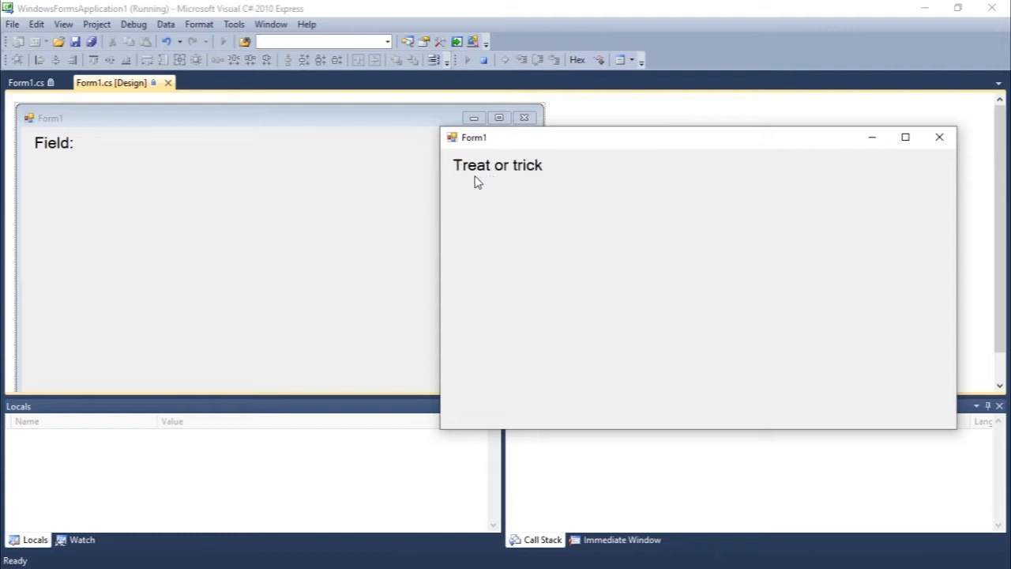
pyautogui.moveTo(493, 167)
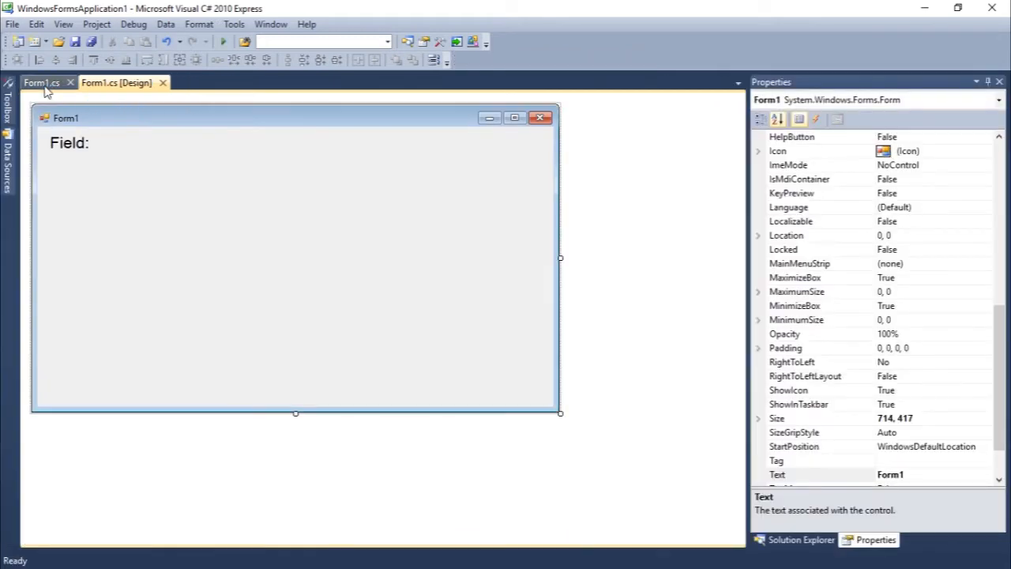
# Replace the text assignment in label1_Click with .ForeColor = Color.Red;
pyautogui.click(44, 83)
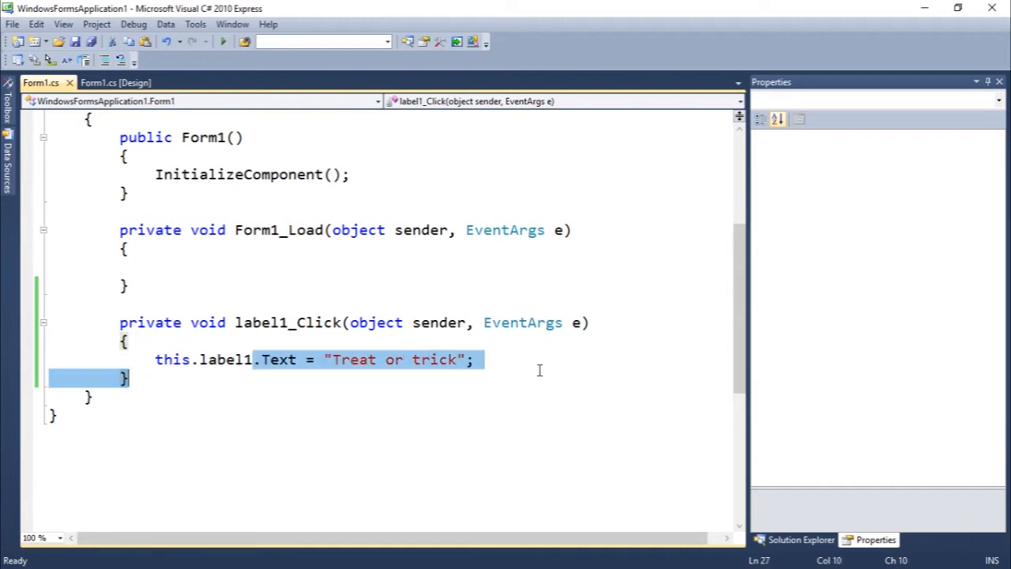
pyautogui.press('Delete')
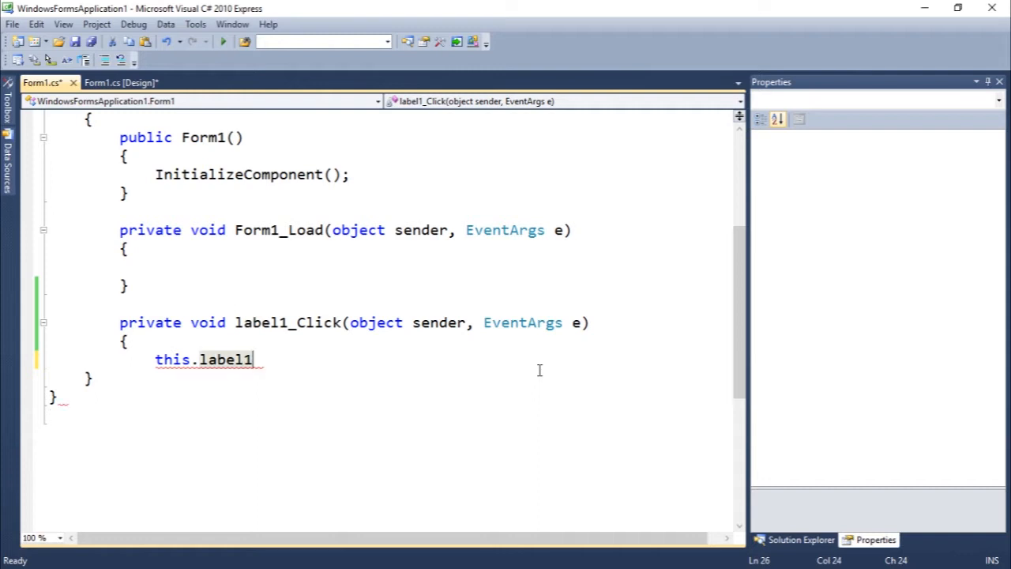
pyautogui.write('.c')
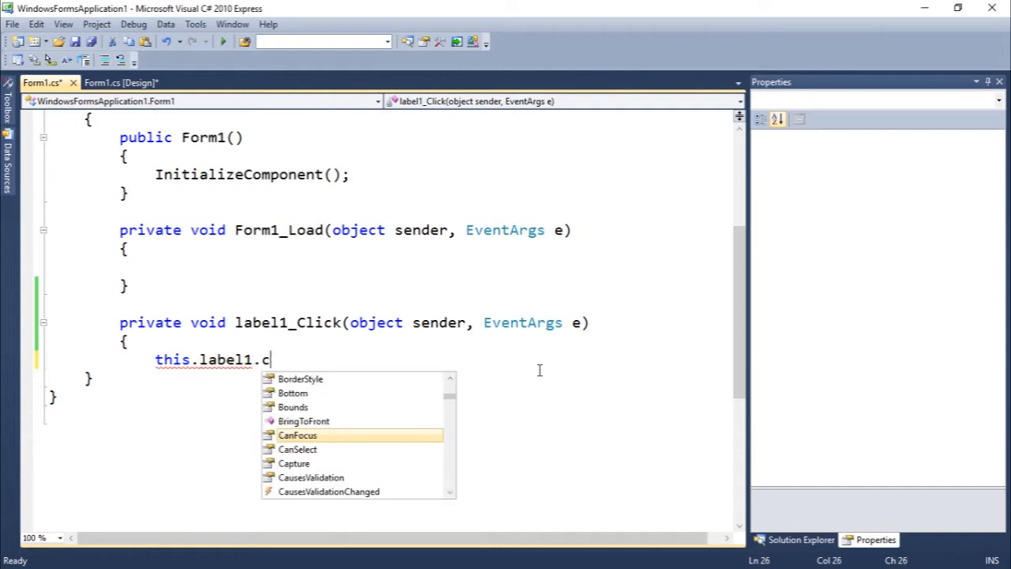
pyautogui.write('olor =')
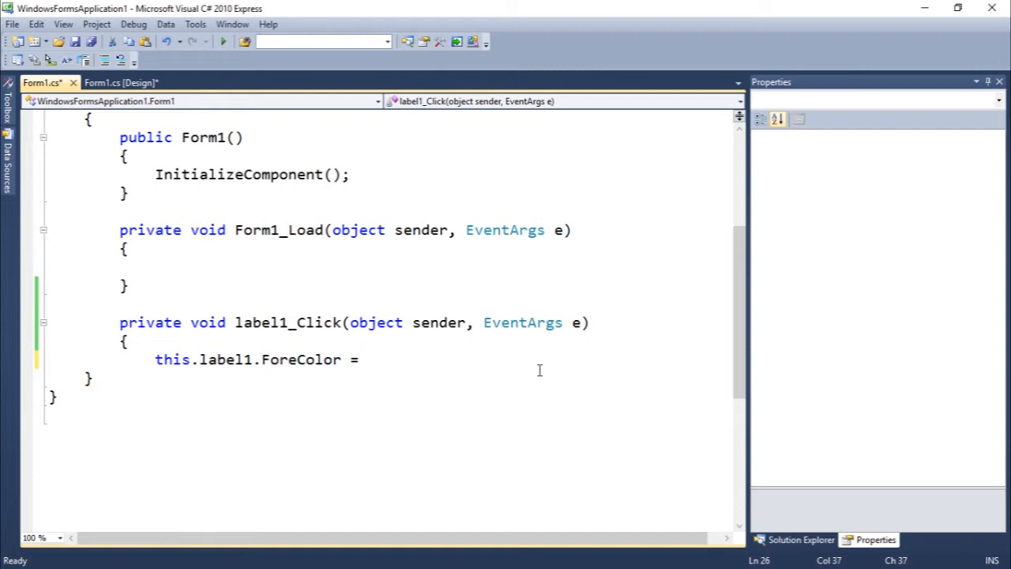
pyautogui.write('co')
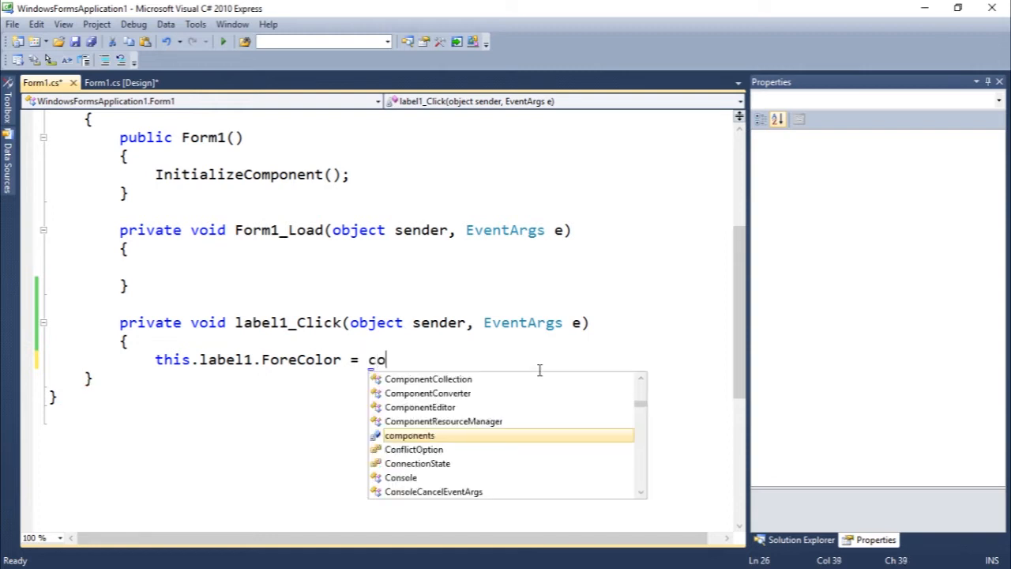
pyautogui.write('lo')
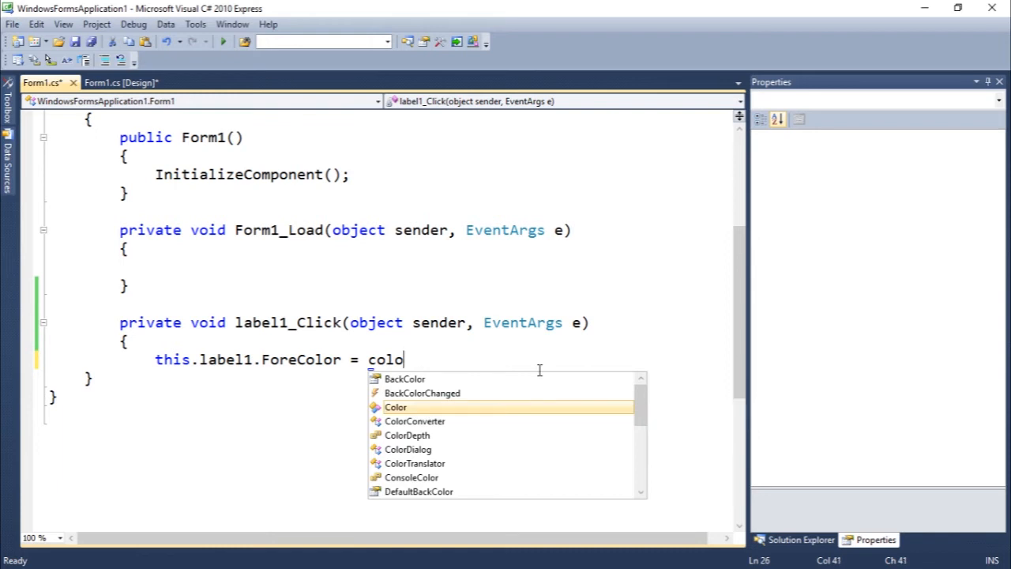
pyautogui.write('Color.')
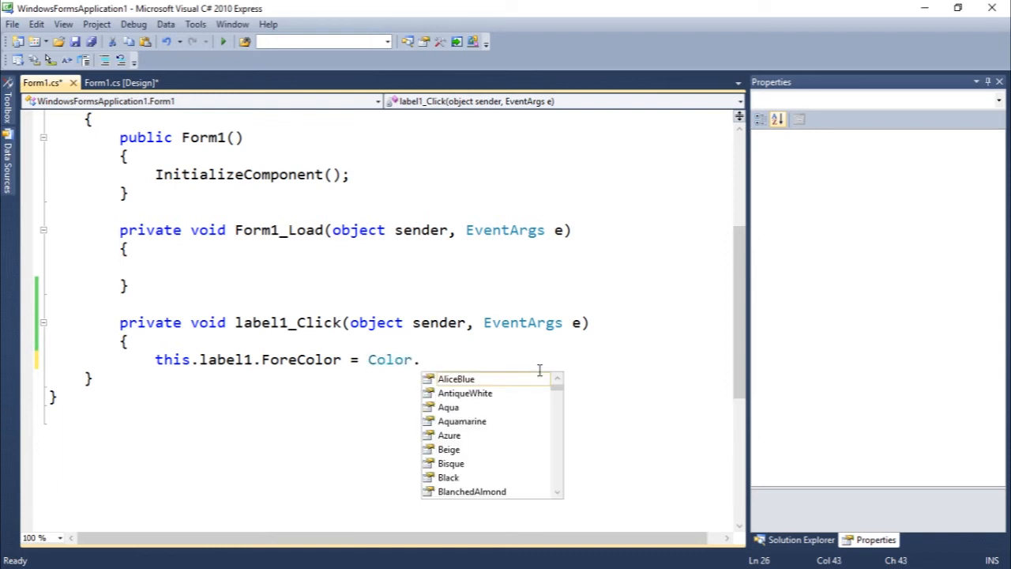
pyautogui.write('Red;')
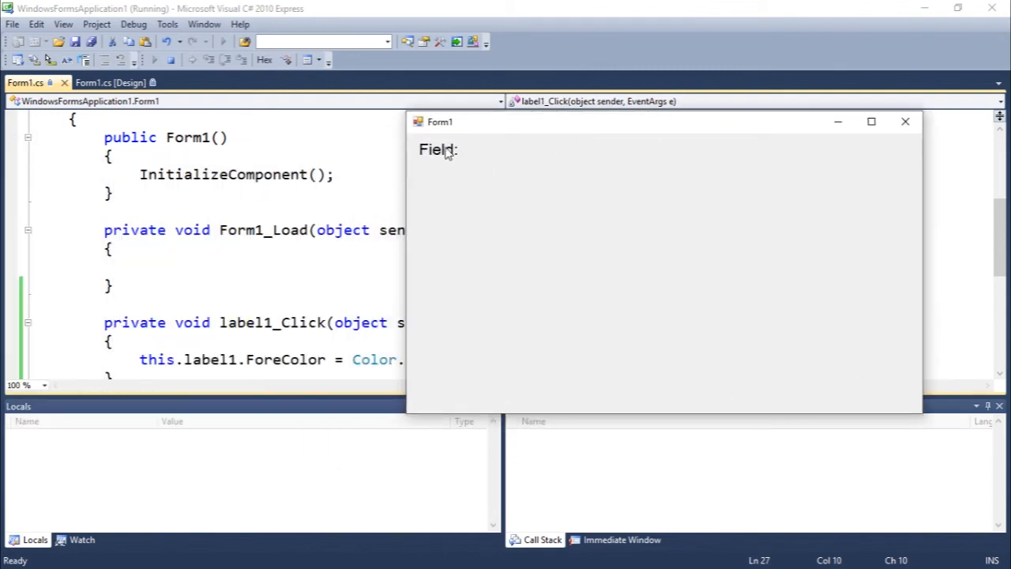
# Click the running form's 'Field:' label to confirm it turns red
pyautogui.click(436, 149)
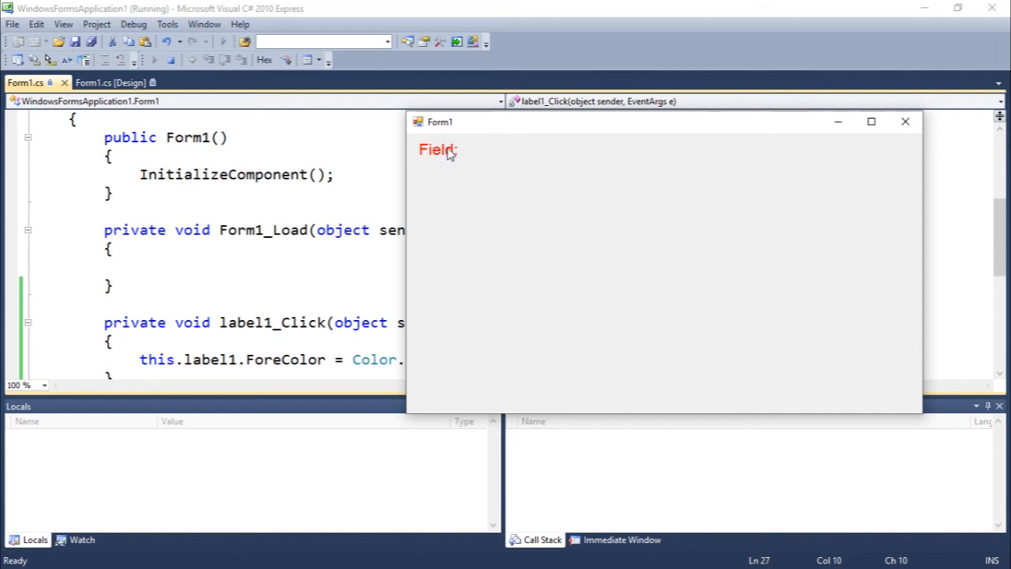
pyautogui.moveTo(452, 161)
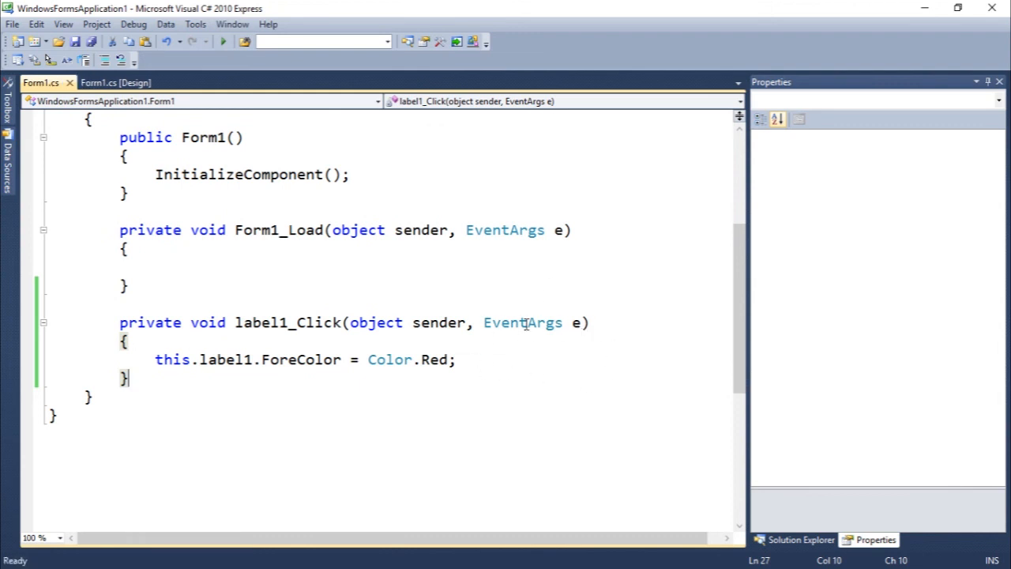
pyautogui.moveTo(523, 323)
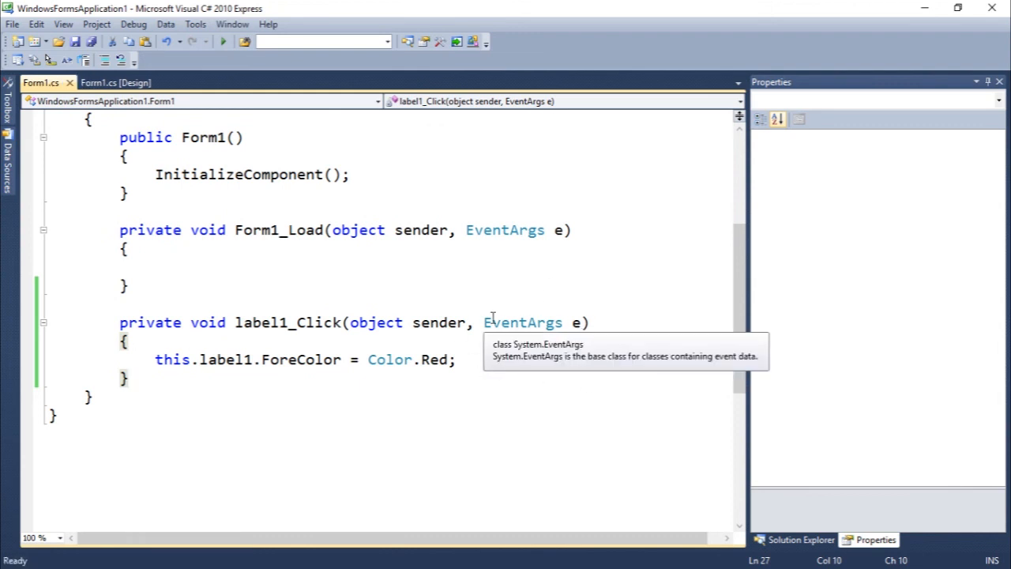